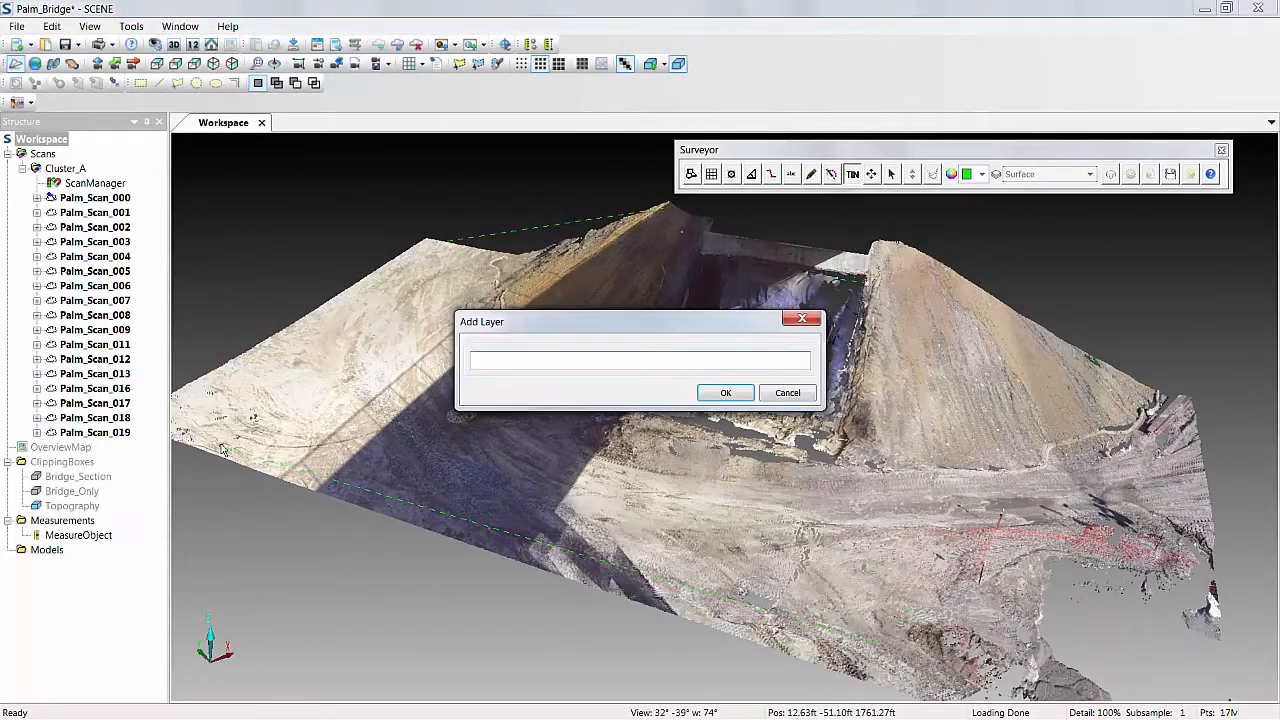
Step: Add a Surveyor layer named Surface on the buttress point cloud
{"action": "type", "text": "Surfa"}
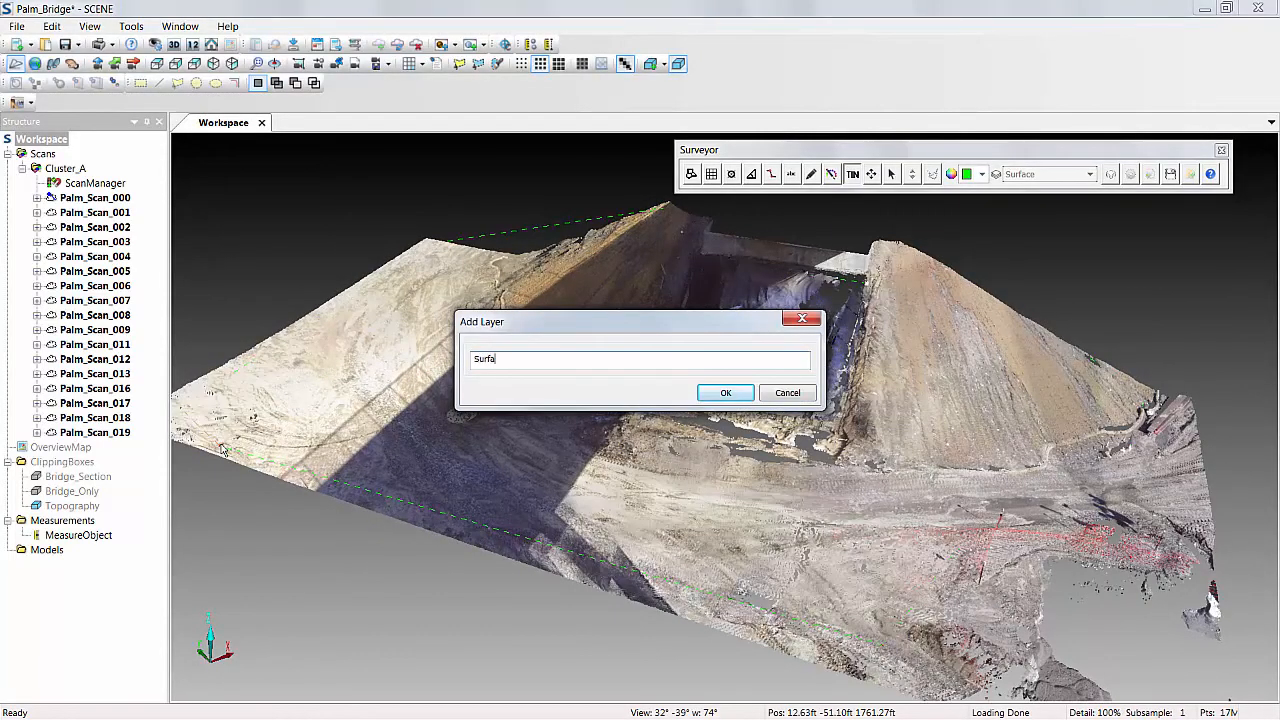
{"action": "left_click", "coordinate": [726, 392]}
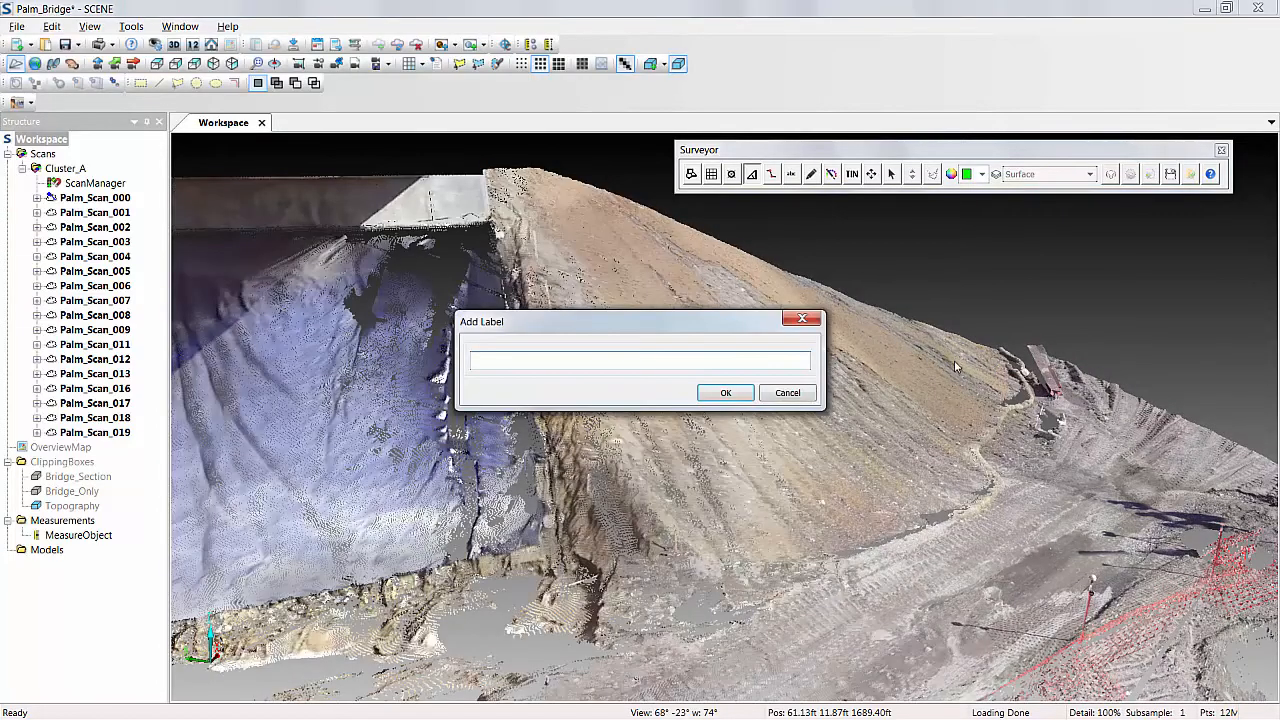
Step: Place a Surveyor label named Slope1 on the dirt slope
{"action": "type", "text": "Slope1"}
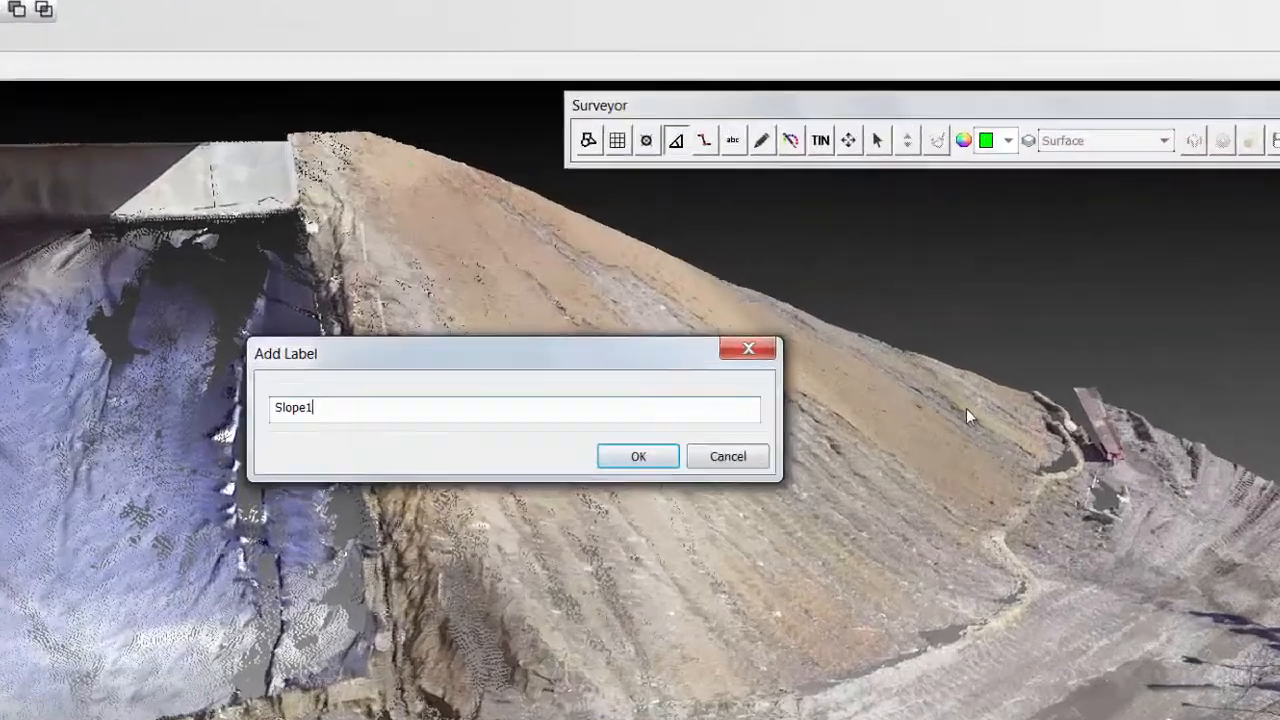
{"action": "left_click", "coordinate": [636, 456]}
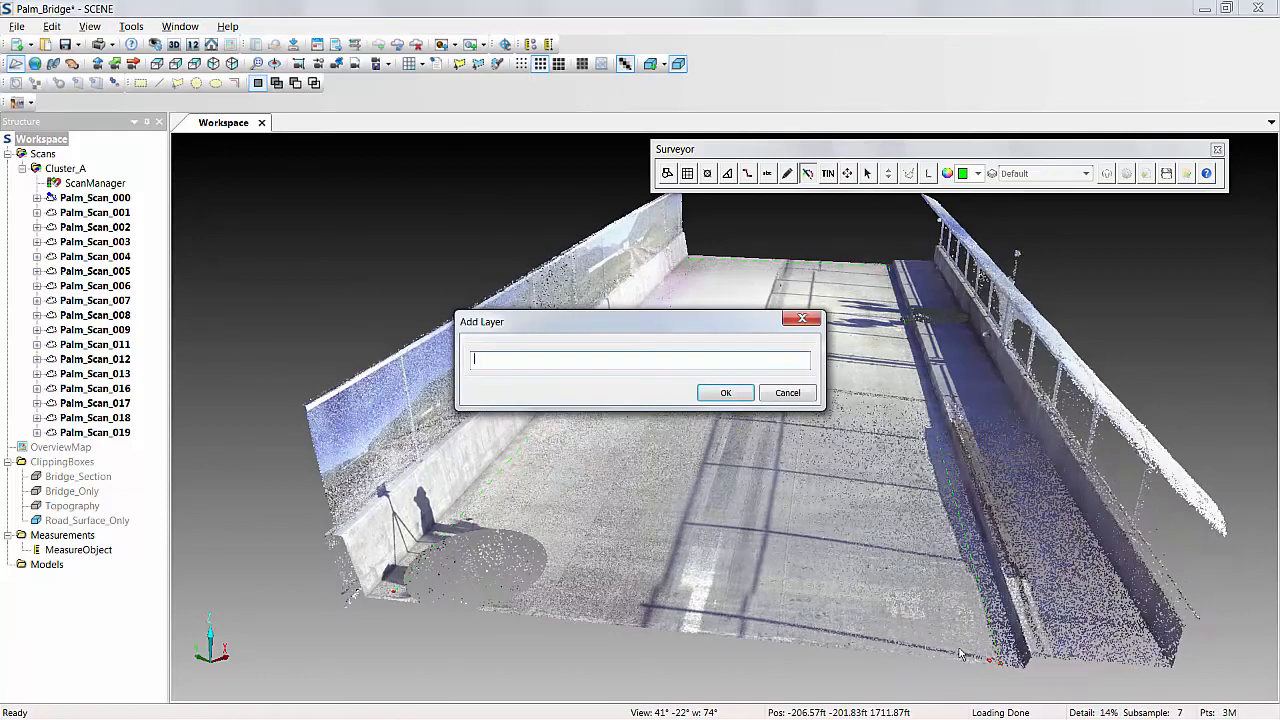
Step: Add a Surveyor layer named RoadContours on the clipped bridge road surface
{"action": "left_click", "coordinate": [726, 392]}
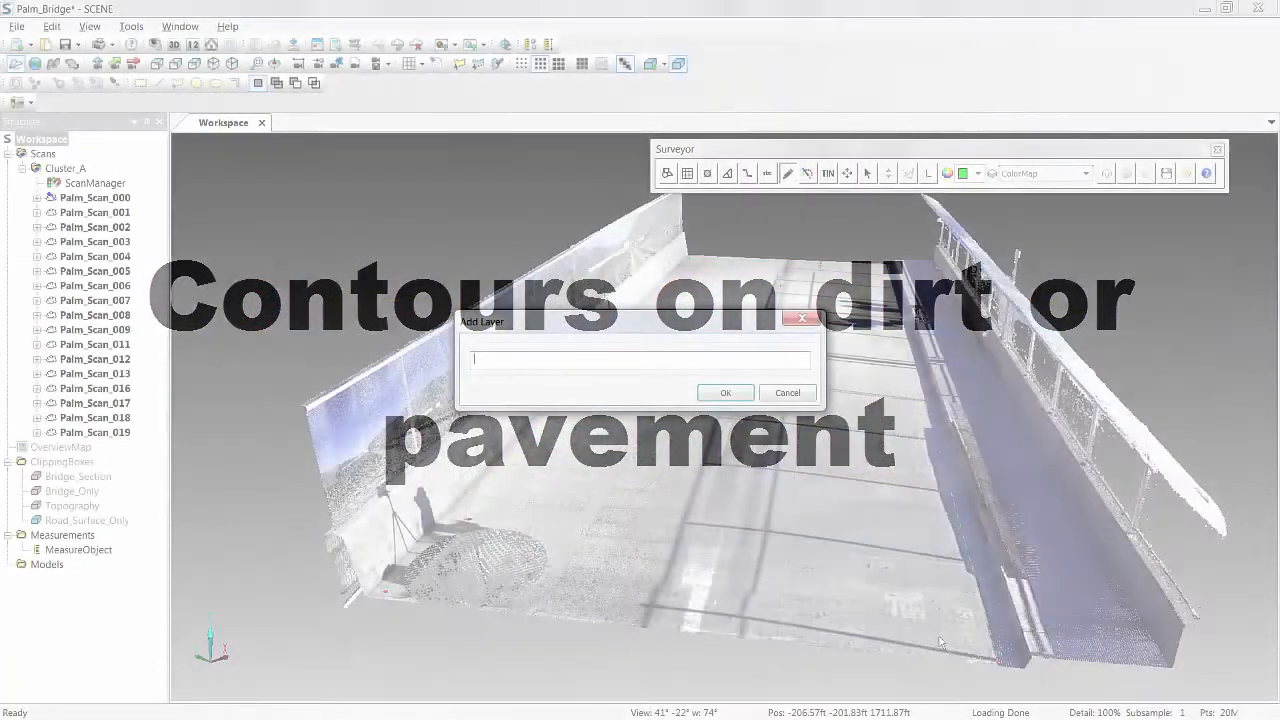
{"action": "type", "text": "RoadContours"}
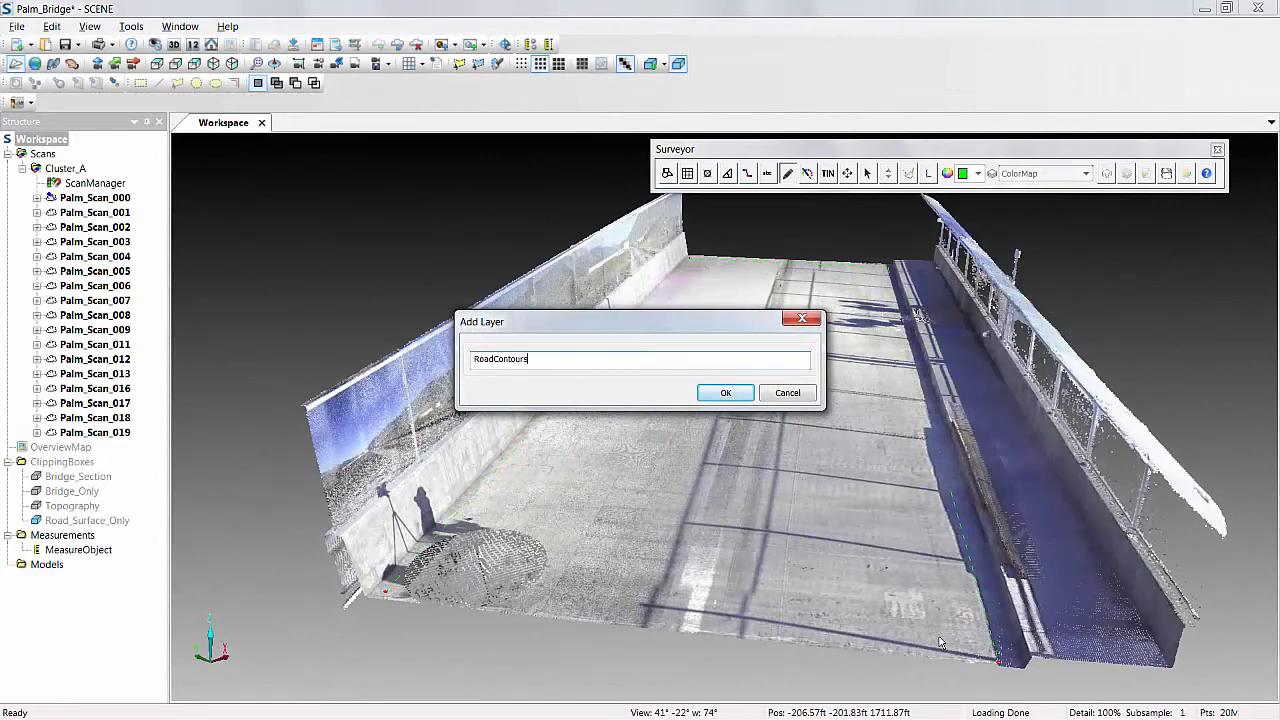
{"action": "left_click", "coordinate": [726, 392]}
{"action": "type", "text": "Conto"}
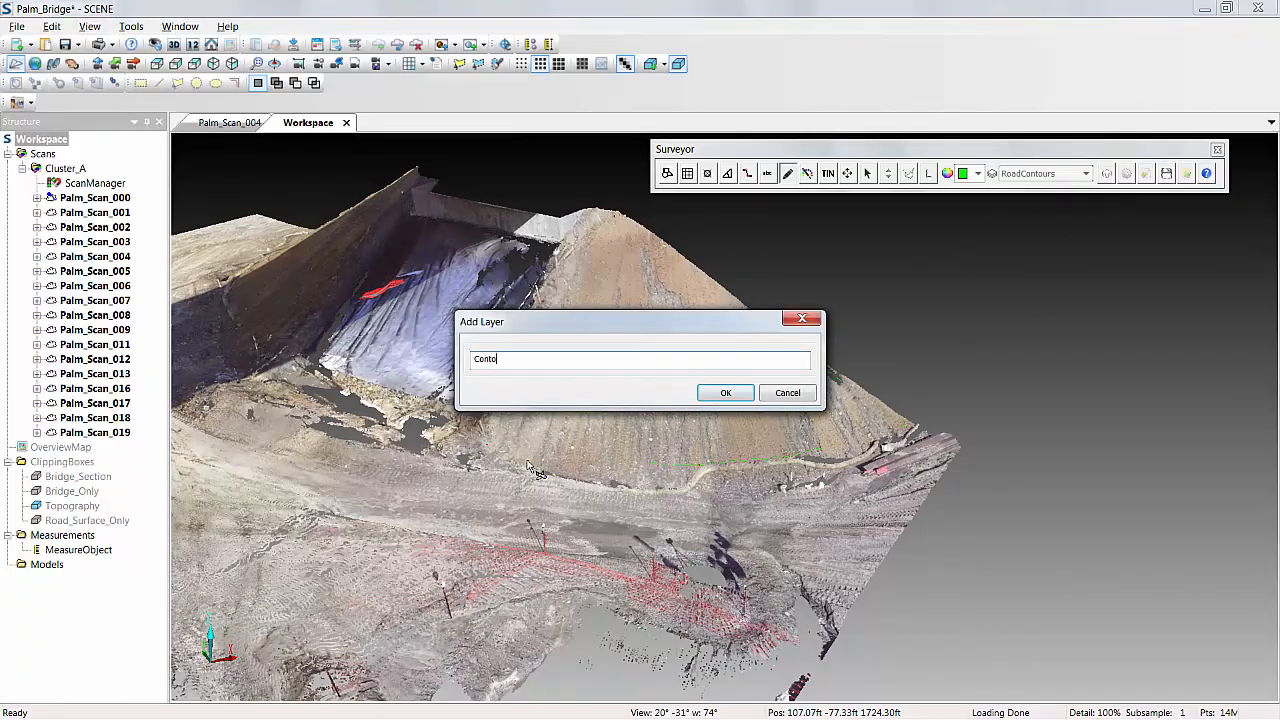
Step: Add a Contours layer on the dirt slope and accept its height adjustment to draw the contour lines
{"action": "left_click", "coordinate": [724, 392]}
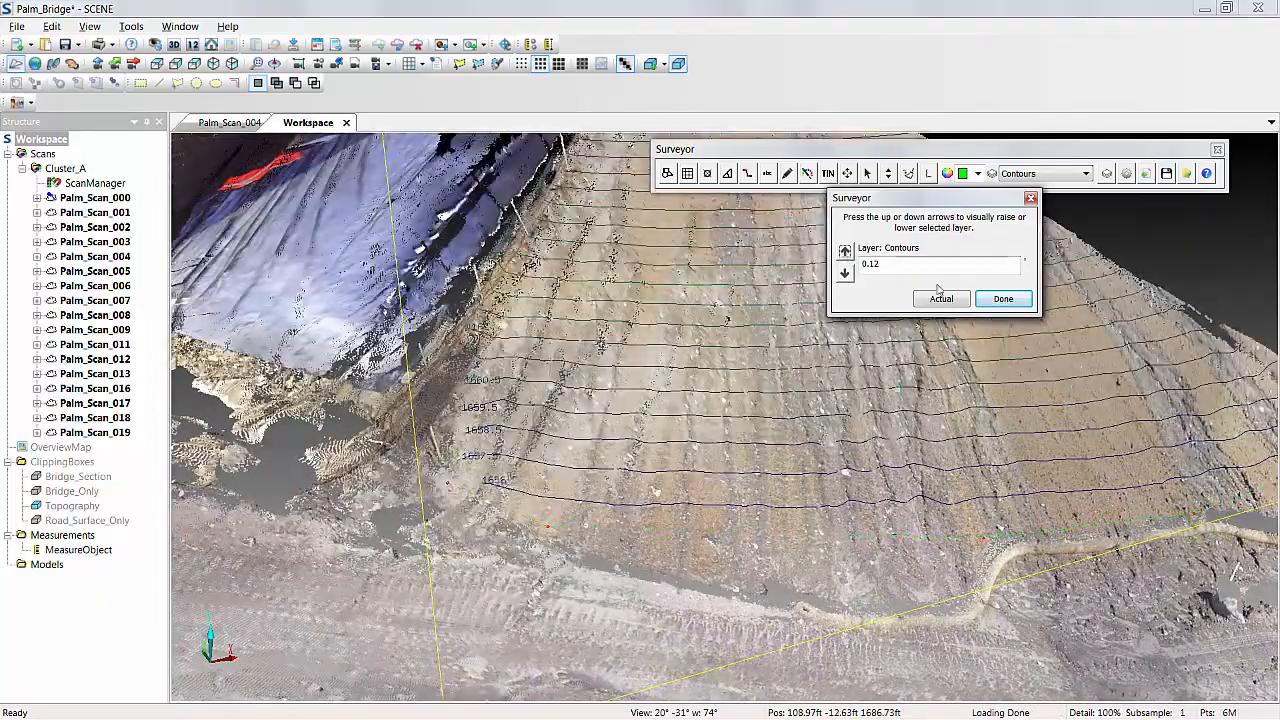
{"action": "left_click", "coordinate": [1002, 298]}
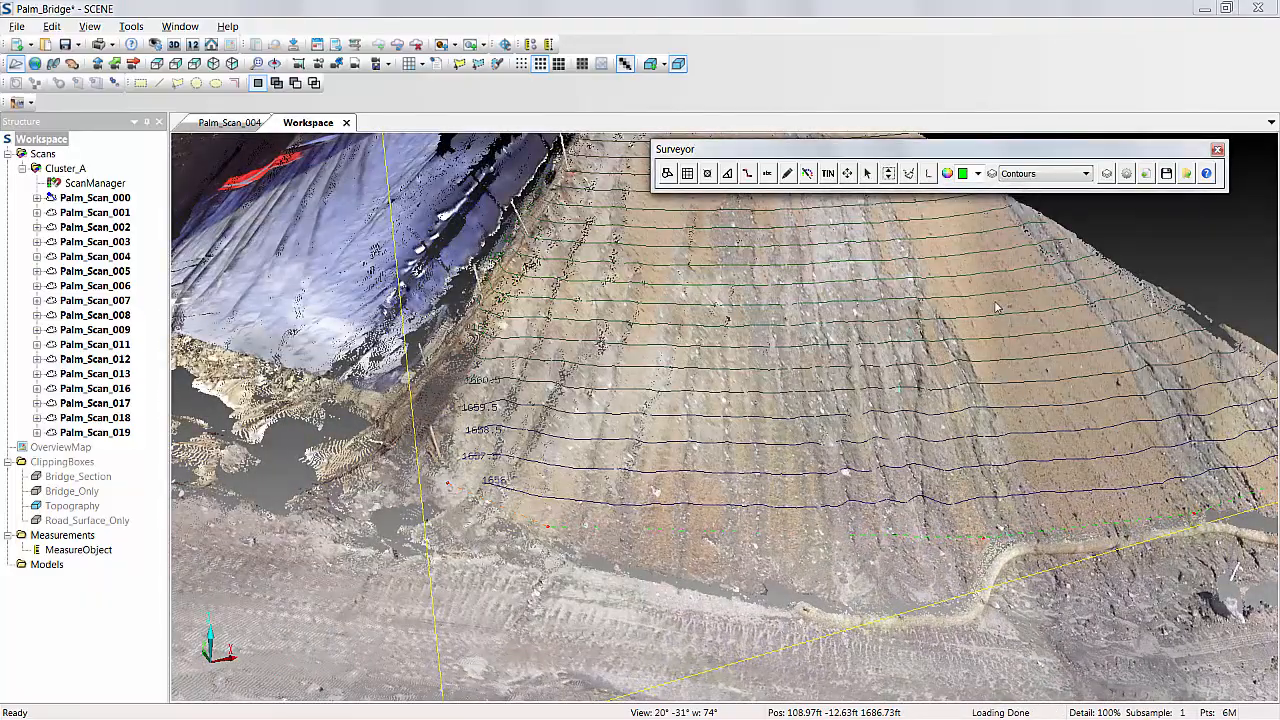